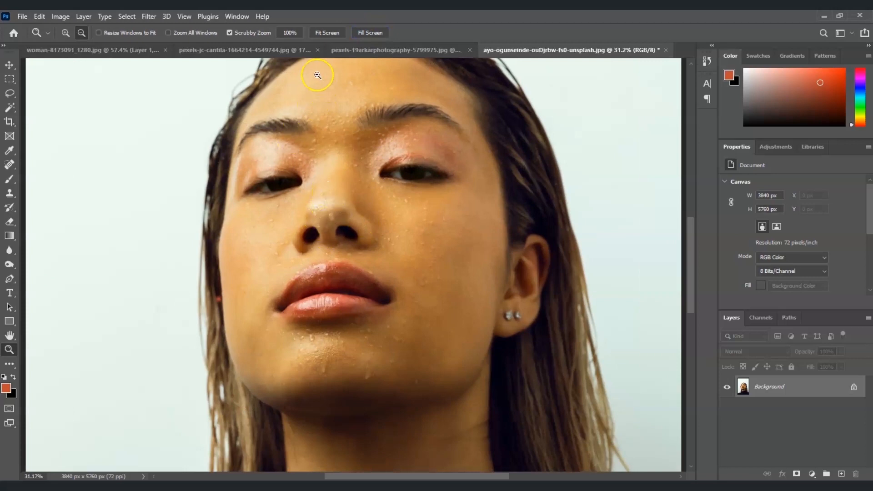
pyautogui.moveTo(320, 167)
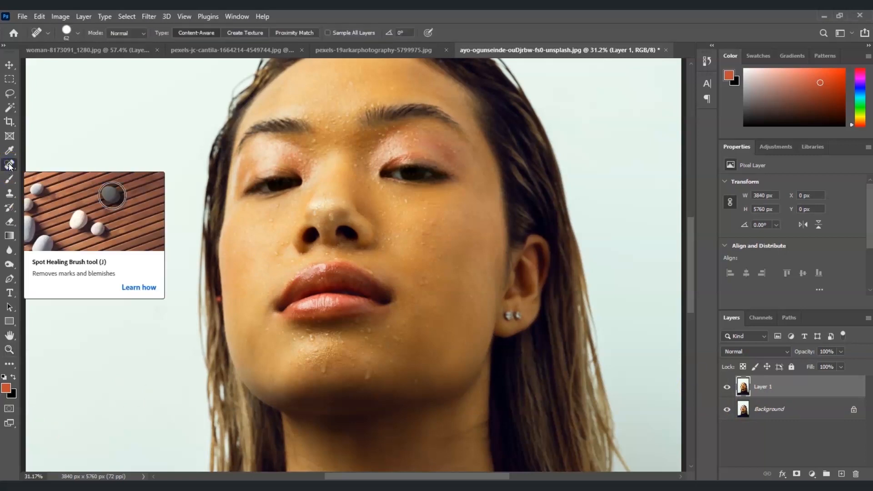
pyautogui.moveTo(20, 180)
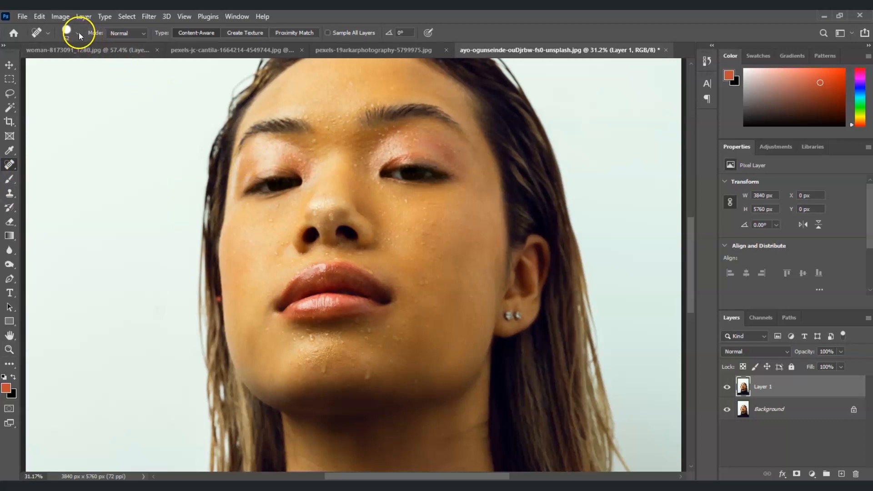
# Step: Set the Spot Healing Brush tip to 50 px with 100% hardness
pyautogui.click(77, 32)
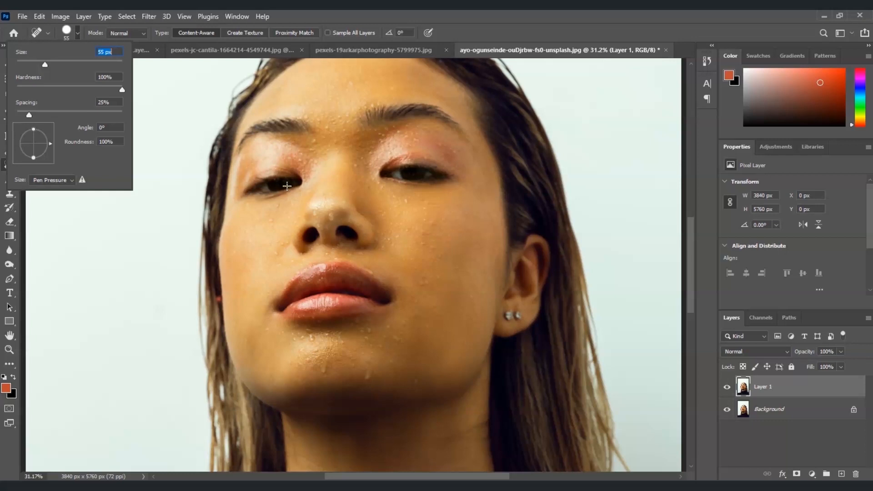
pyautogui.moveTo(43, 67)
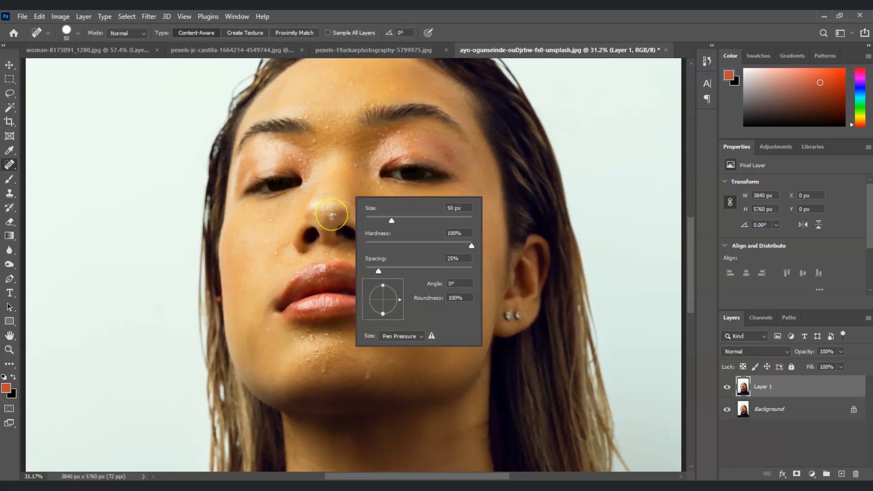
pyautogui.click(331, 215)
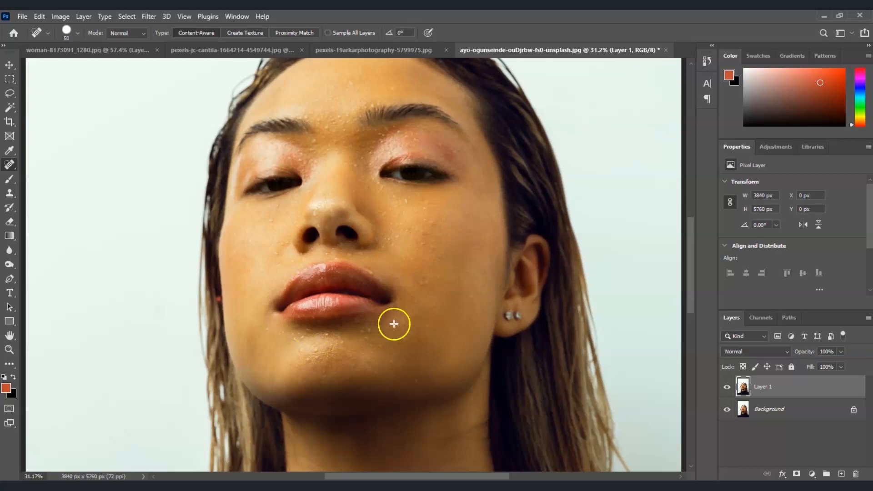
pyautogui.moveTo(360, 332)
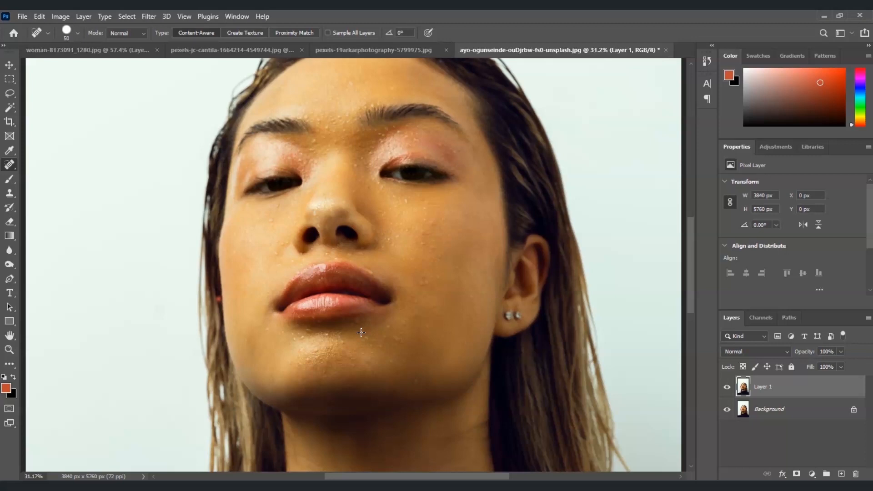
pyautogui.moveTo(366, 327)
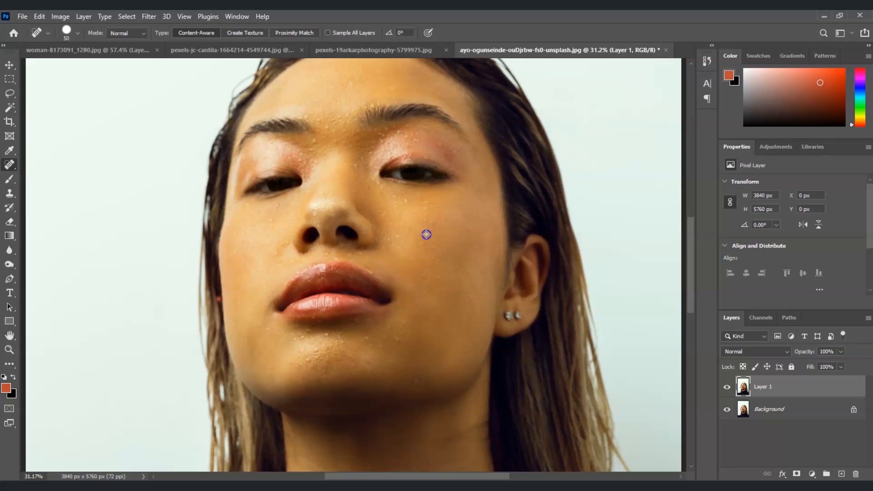
pyautogui.moveTo(328, 129)
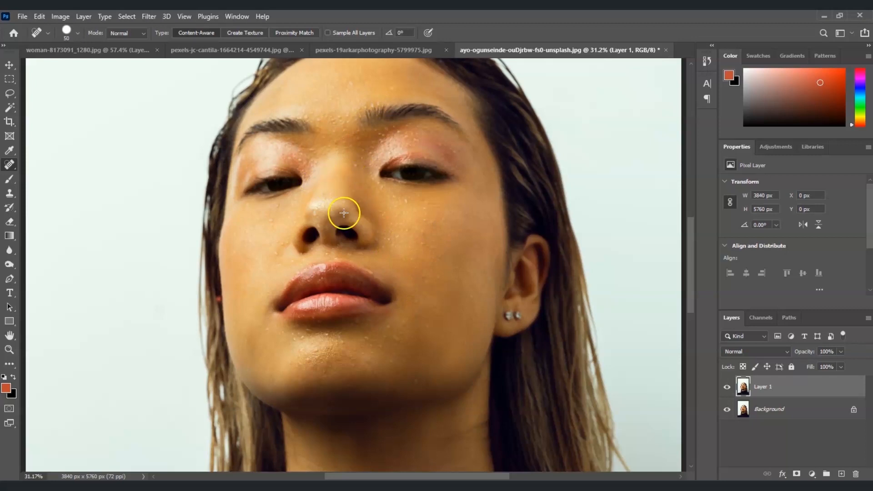
pyautogui.moveTo(370, 271)
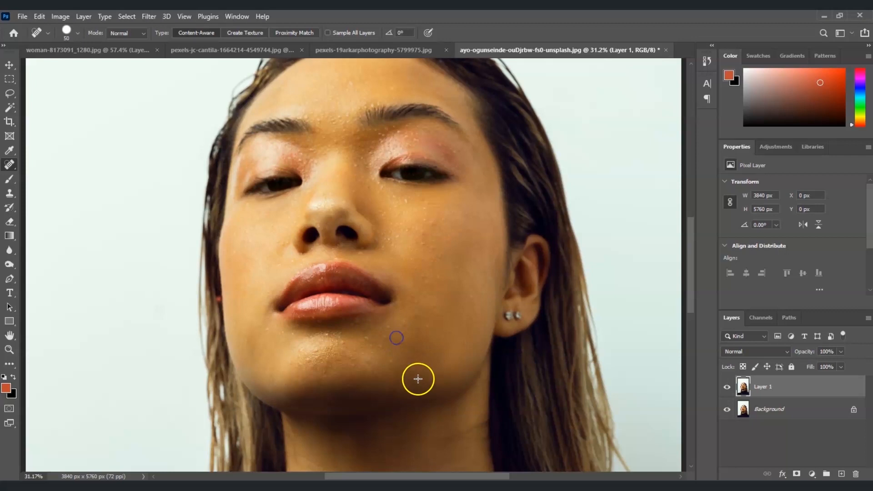
pyautogui.moveTo(384, 334)
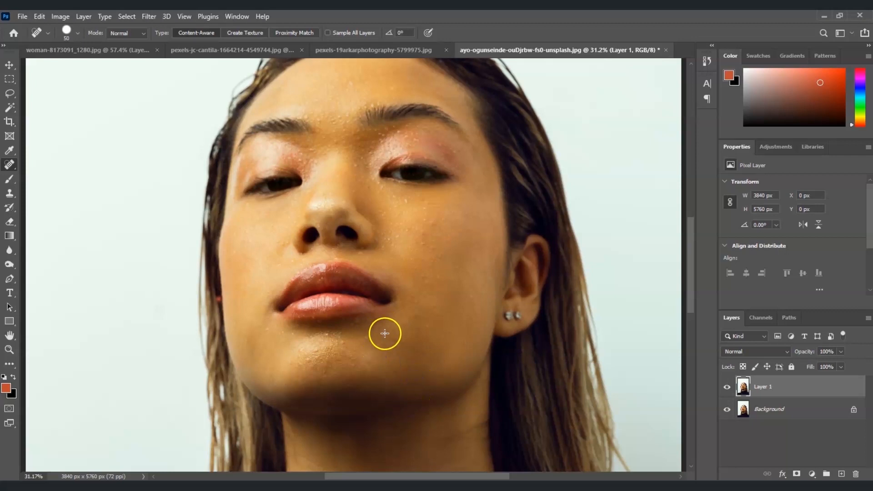
# Step: Heal away the sweat droplets across the cheek on Layer 1
pyautogui.moveTo(384, 334); pyautogui.dragTo(414, 233)
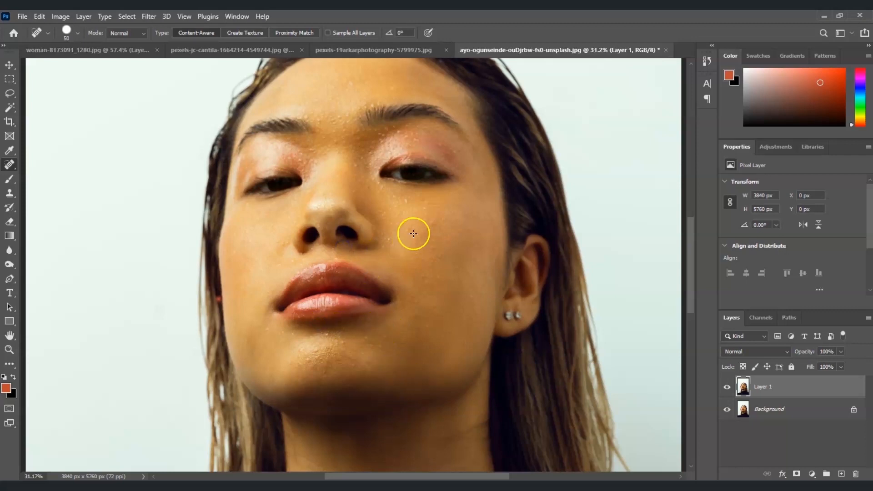
pyautogui.moveTo(384, 140)
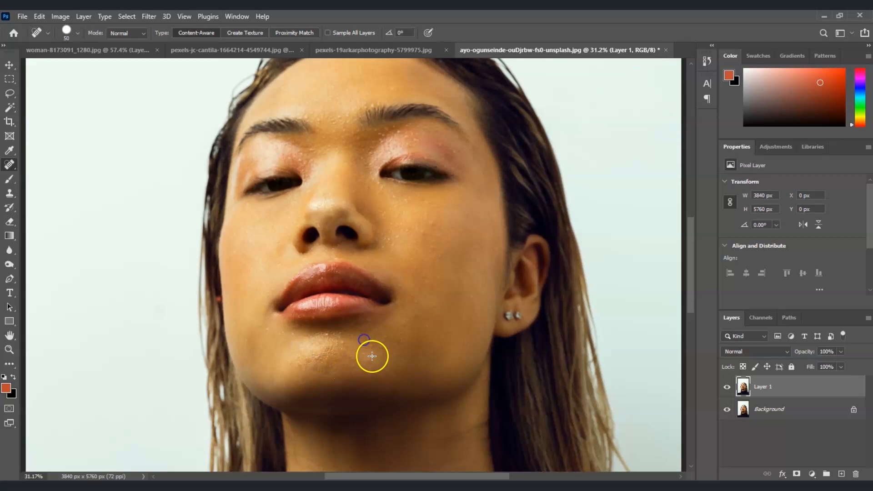
pyautogui.moveTo(351, 115)
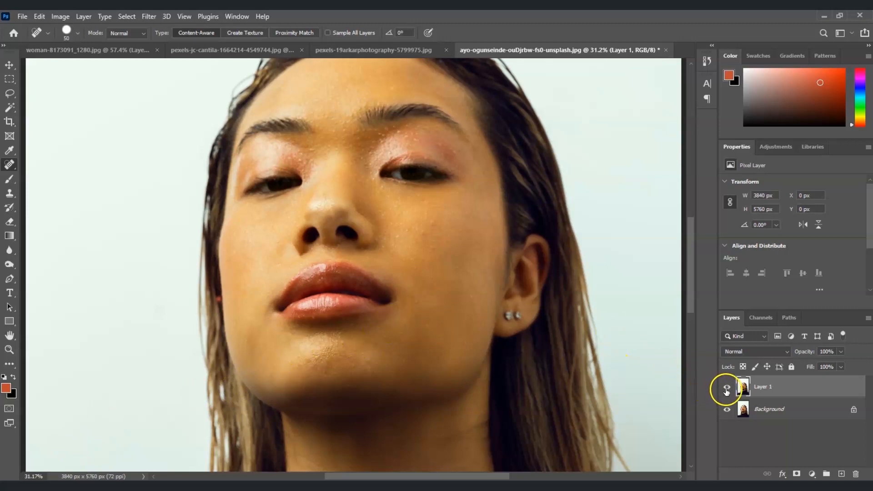
pyautogui.click(726, 386)
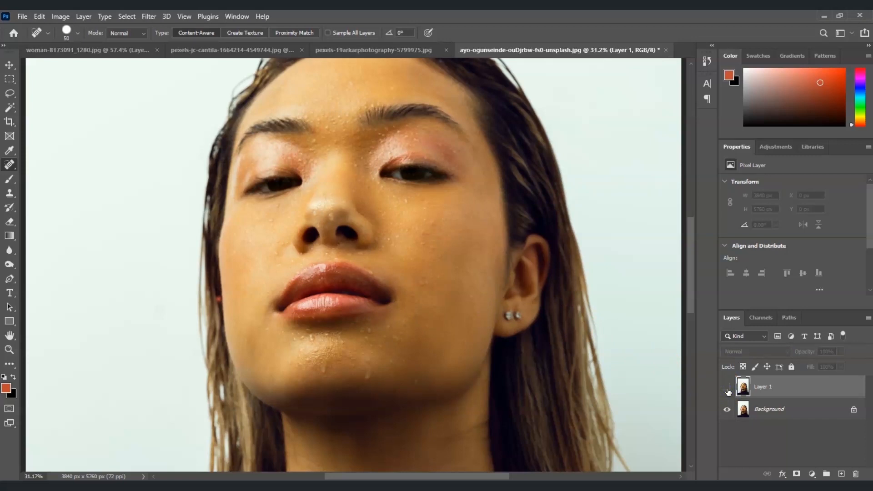
pyautogui.moveTo(726, 392)
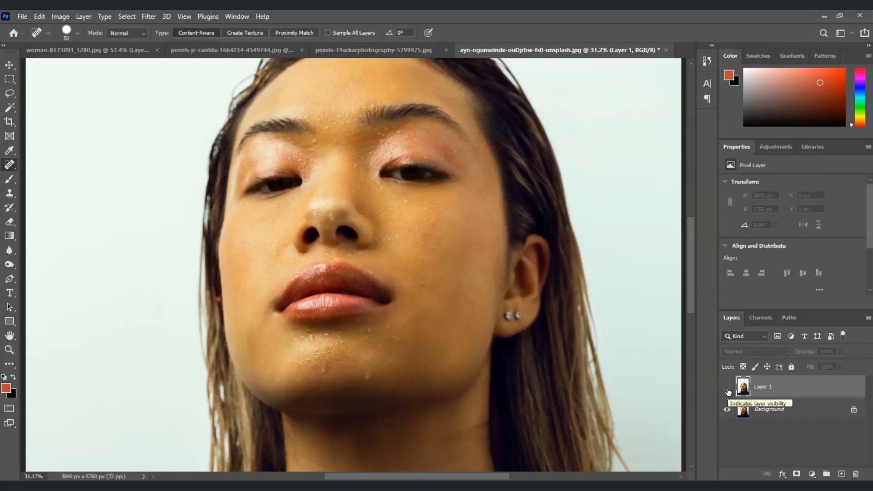
pyautogui.click(727, 392)
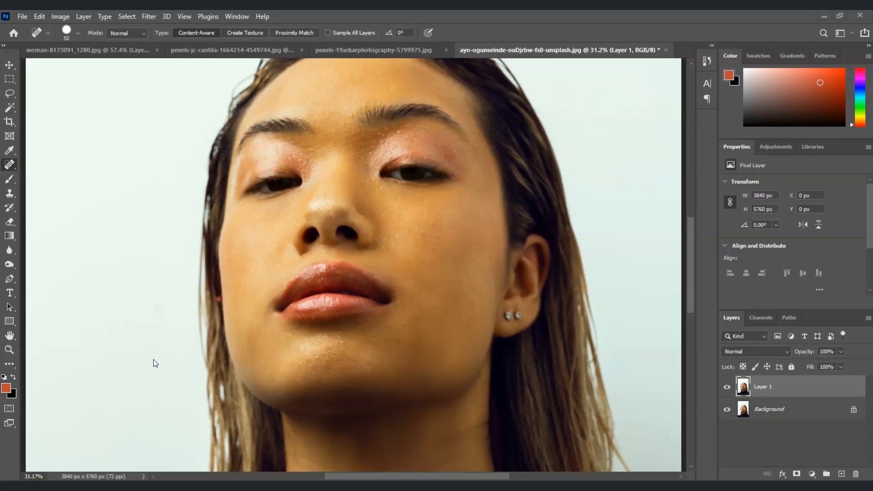
pyautogui.moveTo(102, 381)
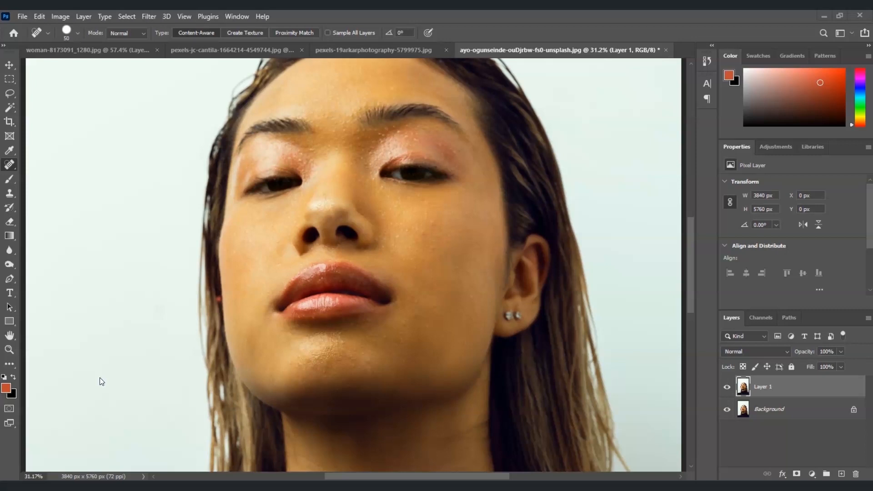
pyautogui.moveTo(577, 408)
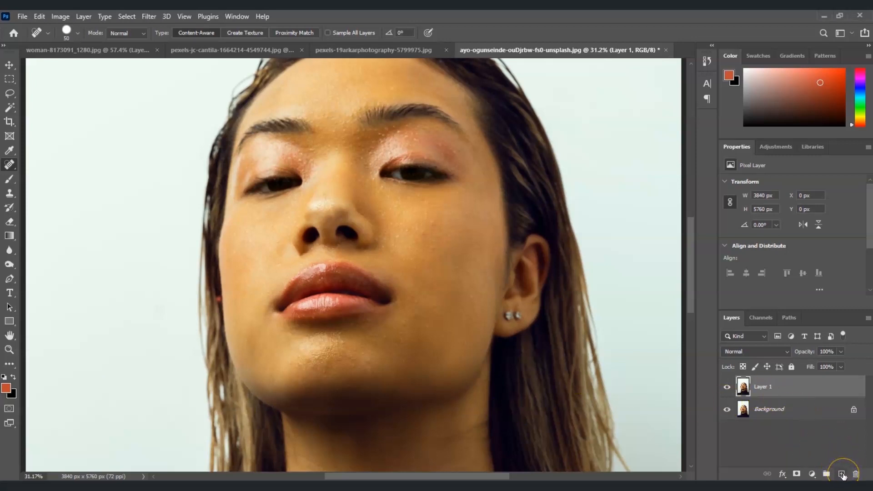
# Step: Add empty Layer 2 and set the 45 px Brush to 20% opacity
pyautogui.click(841, 474)
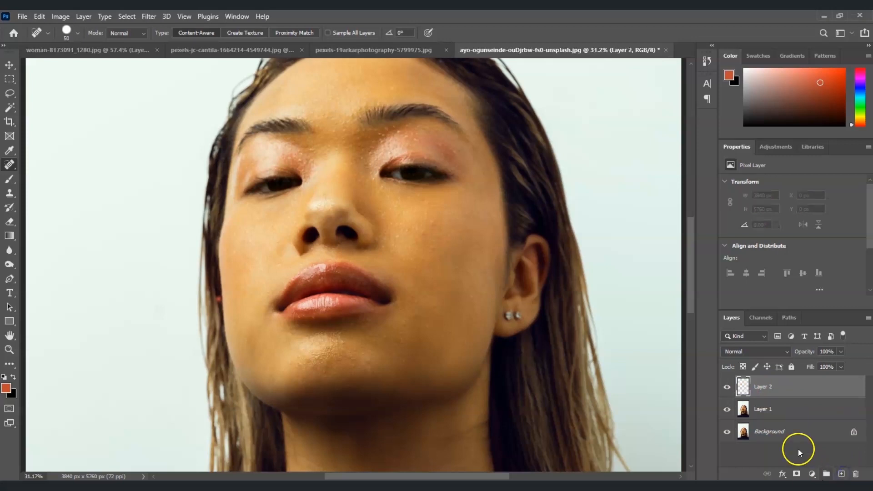
pyautogui.moveTo(166, 228)
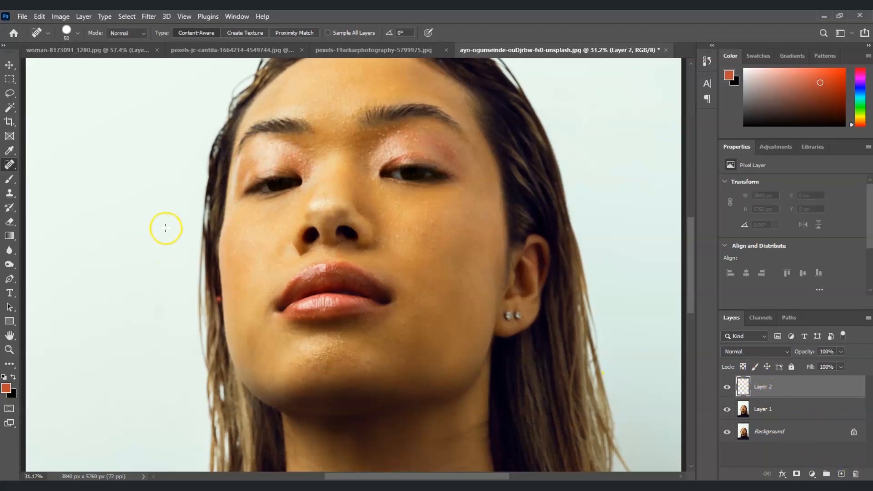
pyautogui.click(9, 180)
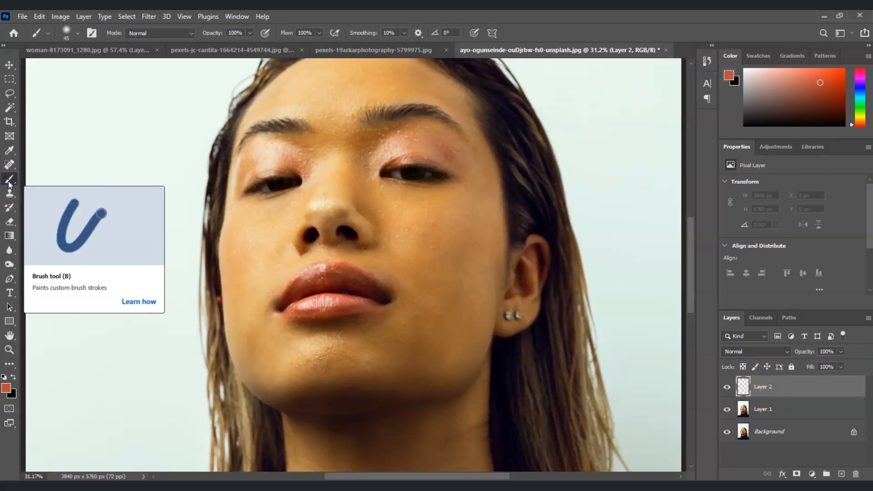
pyautogui.moveTo(21, 185)
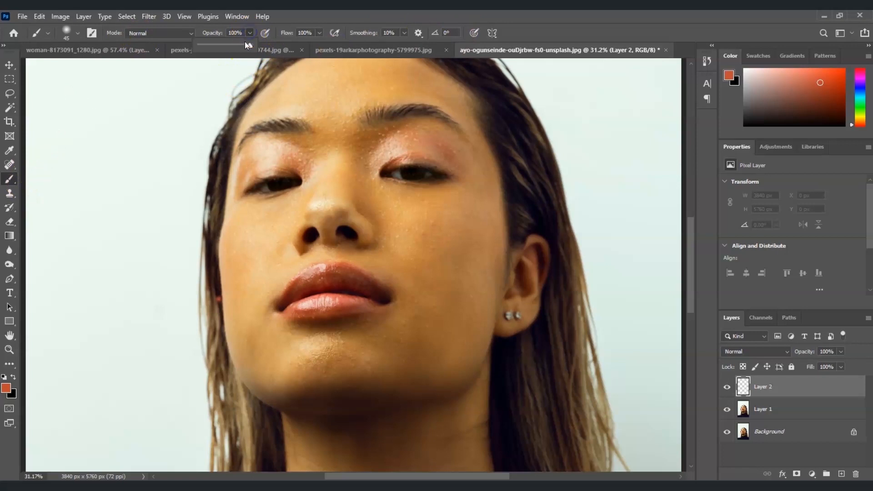
pyautogui.moveTo(245, 44); pyautogui.dragTo(225, 44)
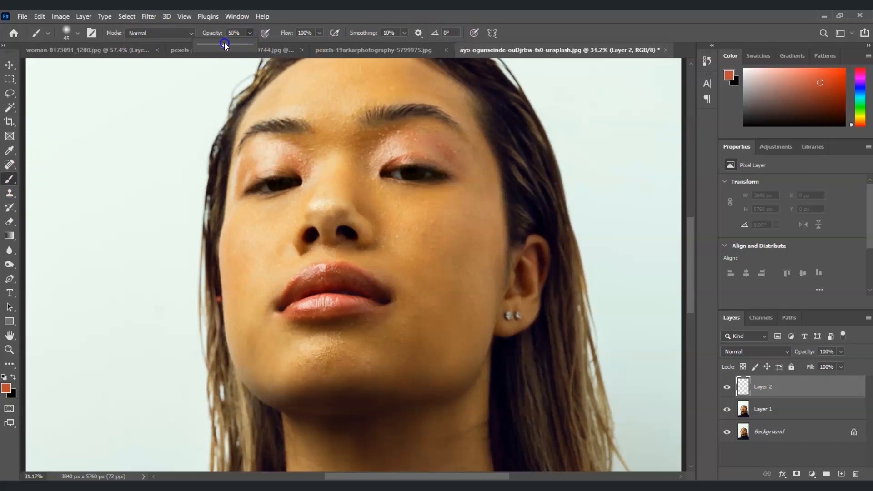
pyautogui.moveTo(225, 43); pyautogui.dragTo(210, 44)
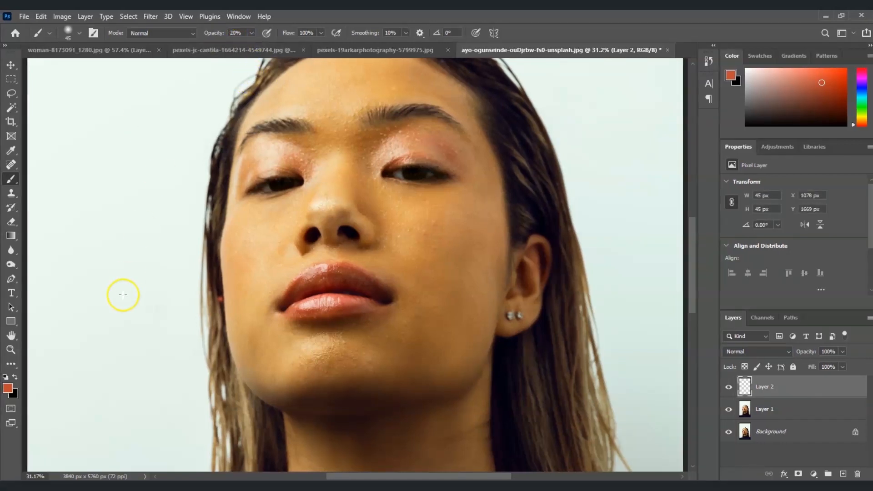
pyautogui.moveTo(267, 176)
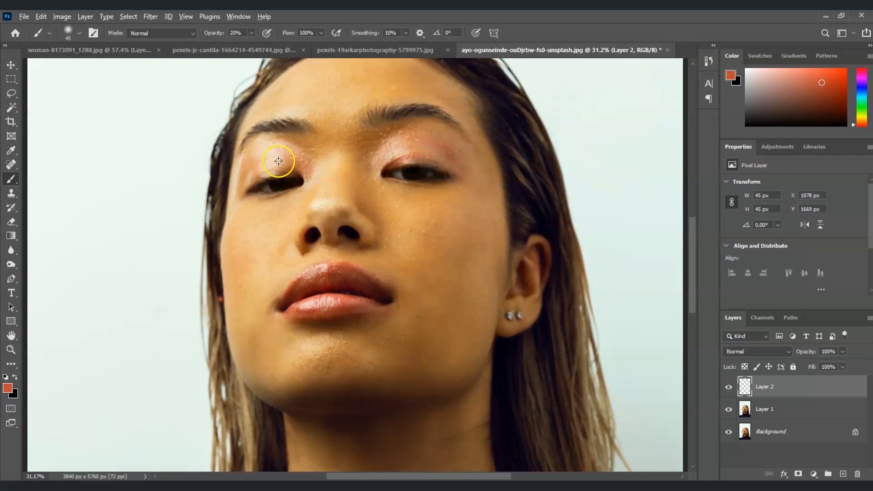
pyautogui.moveTo(280, 139)
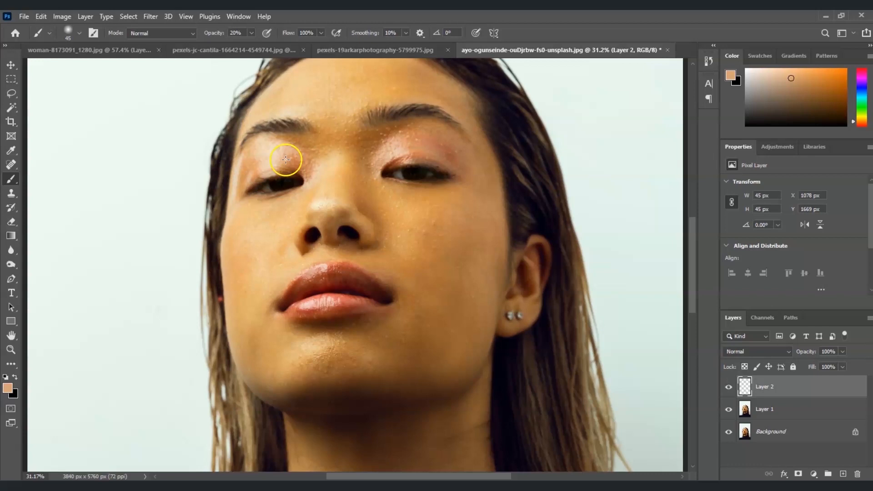
pyautogui.moveTo(282, 156)
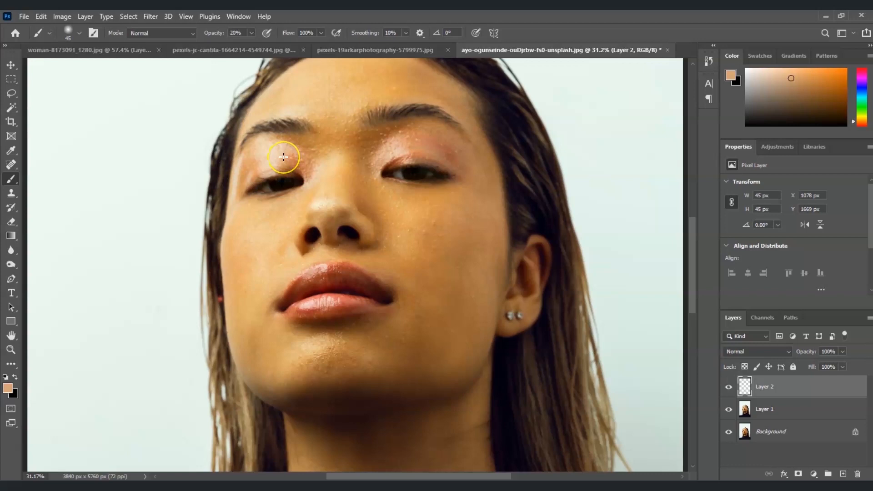
pyautogui.moveTo(278, 161)
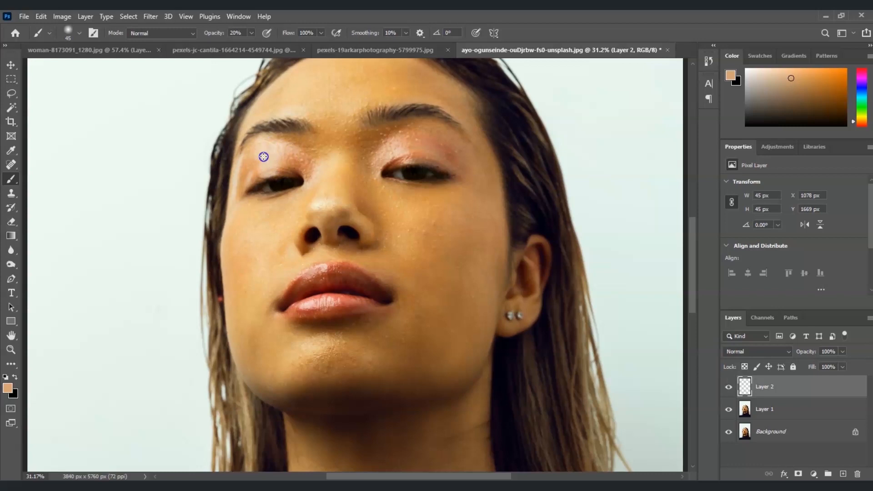
pyautogui.moveTo(270, 147)
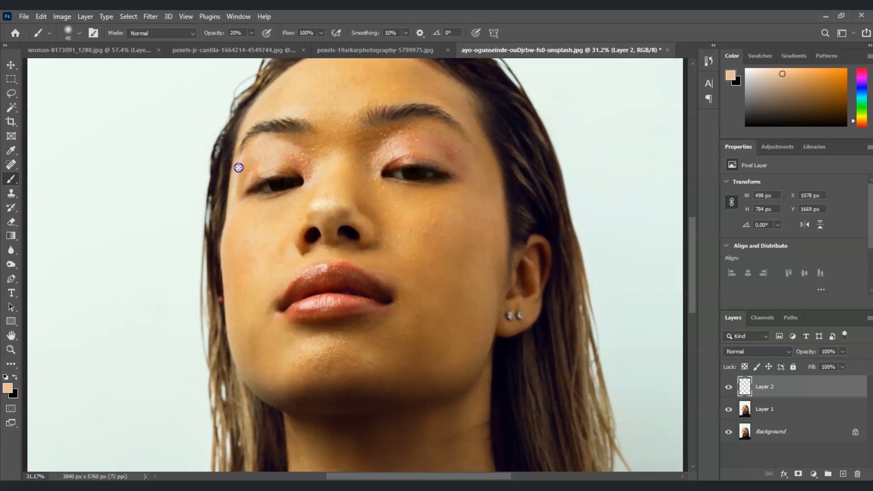
pyautogui.moveTo(236, 180)
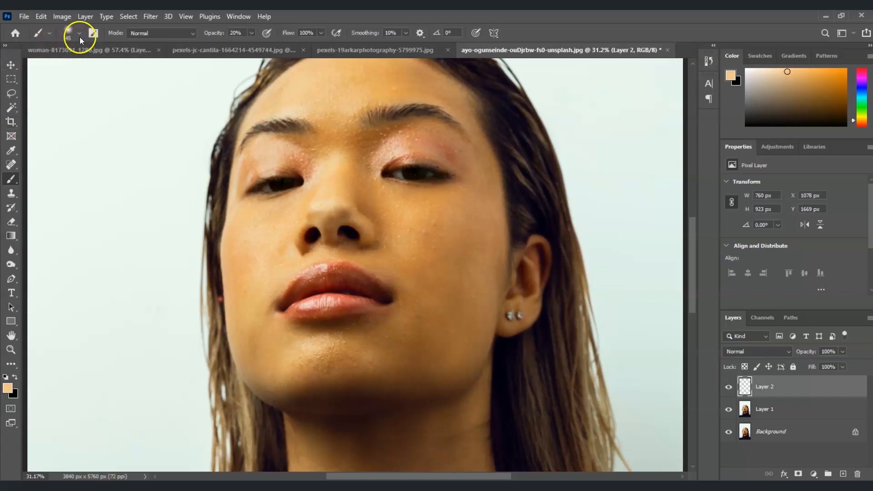
# Step: Paint down the shine above the upper lip on Layer 2 at 20% opacity
pyautogui.click(79, 33)
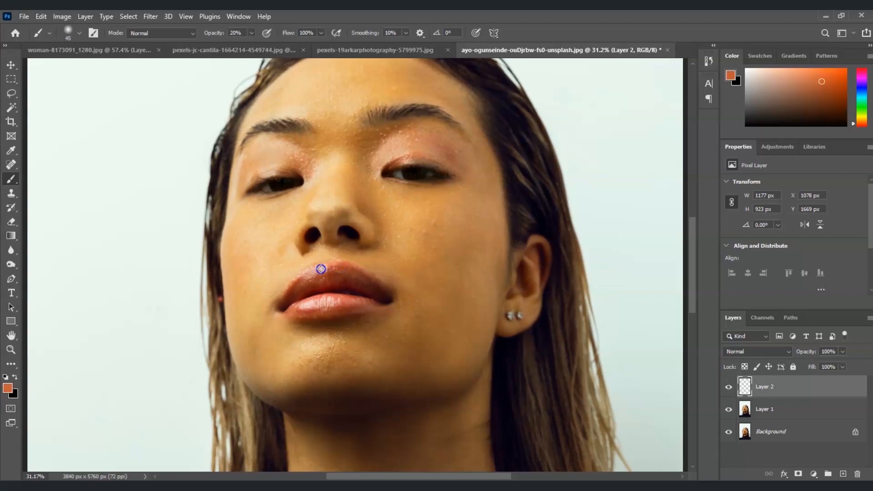
pyautogui.moveTo(309, 273)
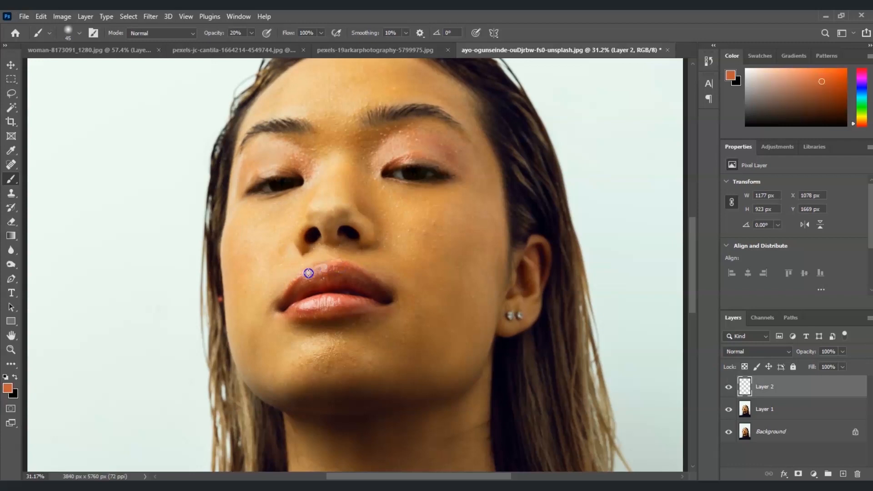
pyautogui.moveTo(308, 273); pyautogui.dragTo(329, 300)
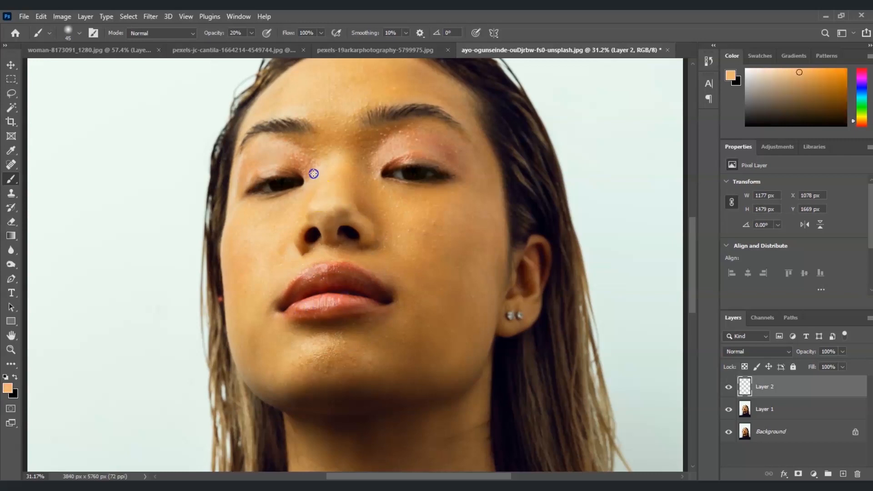
pyautogui.moveTo(307, 194)
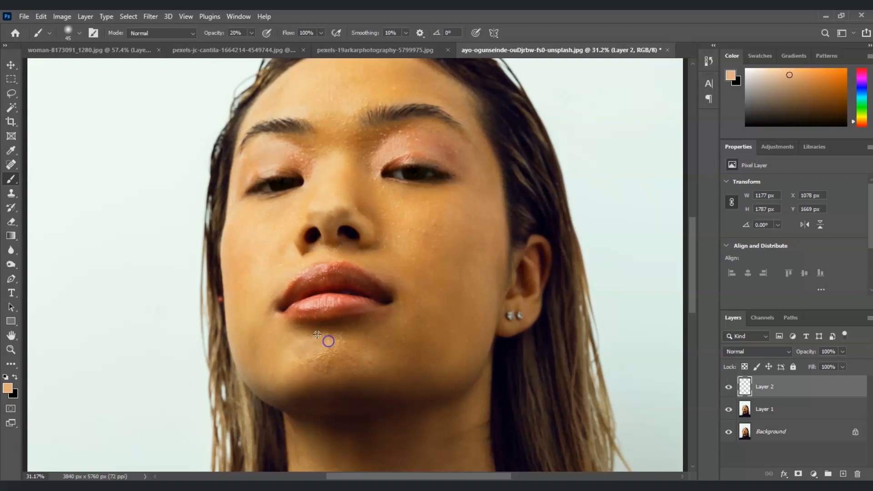
pyautogui.moveTo(268, 238)
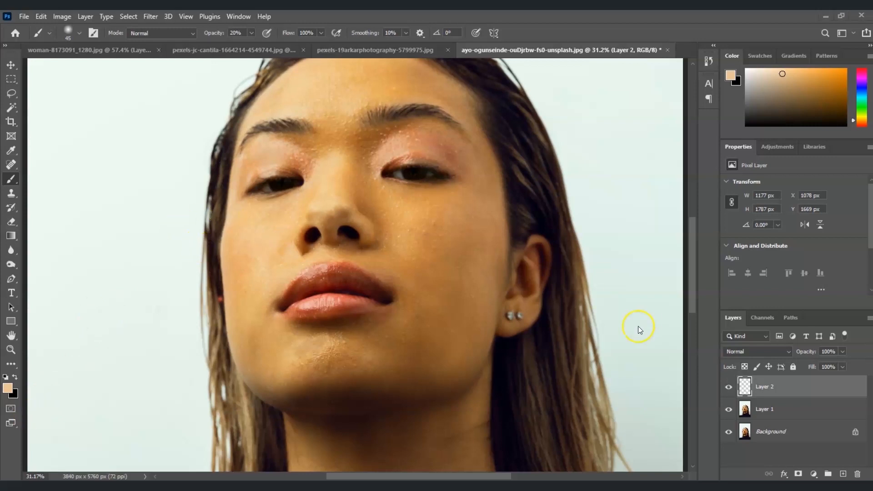
pyautogui.click(729, 387)
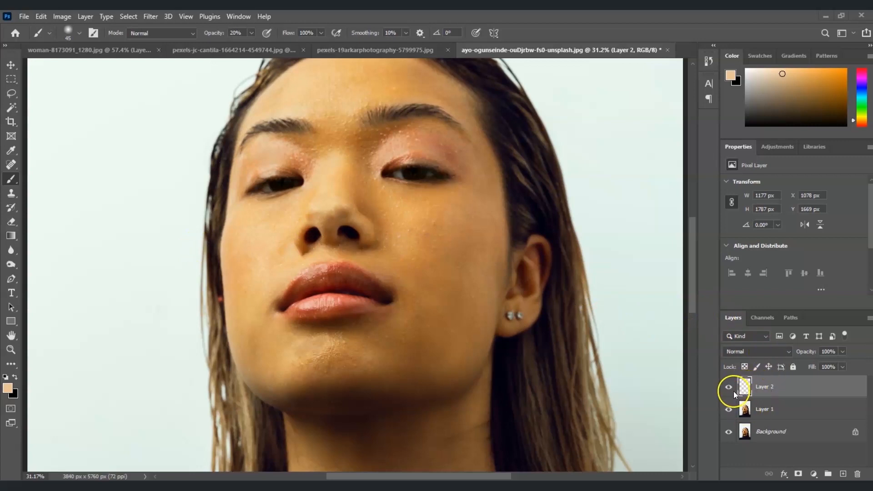
pyautogui.click(728, 388)
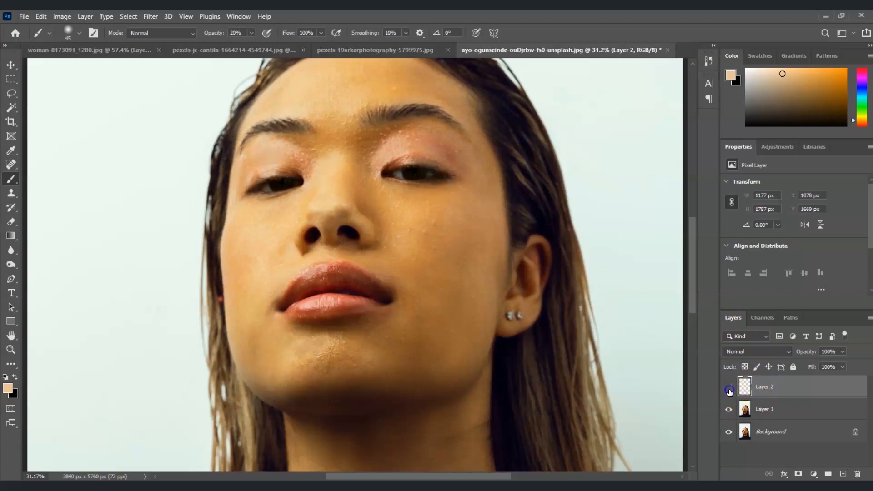
pyautogui.click(728, 389)
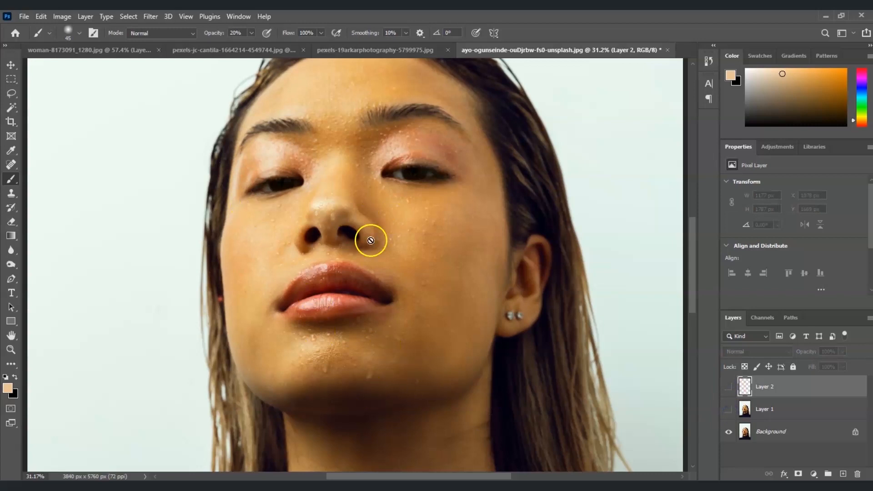
pyautogui.moveTo(557, 287)
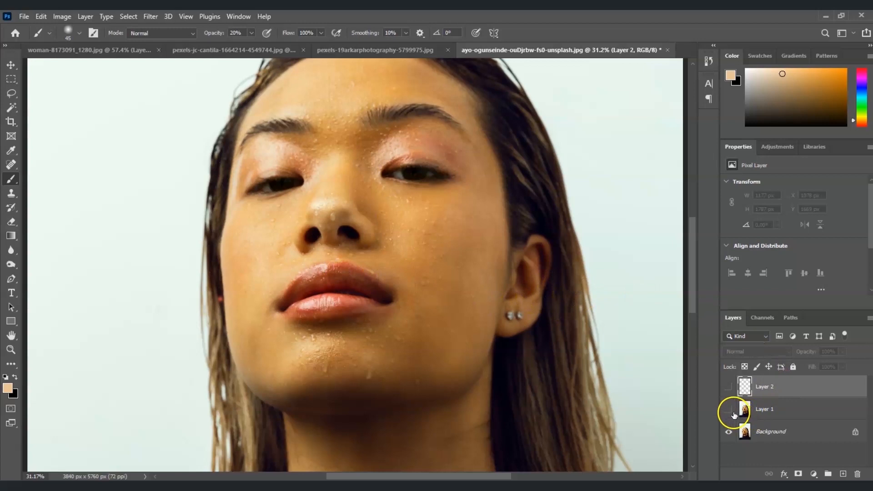
pyautogui.click(764, 409)
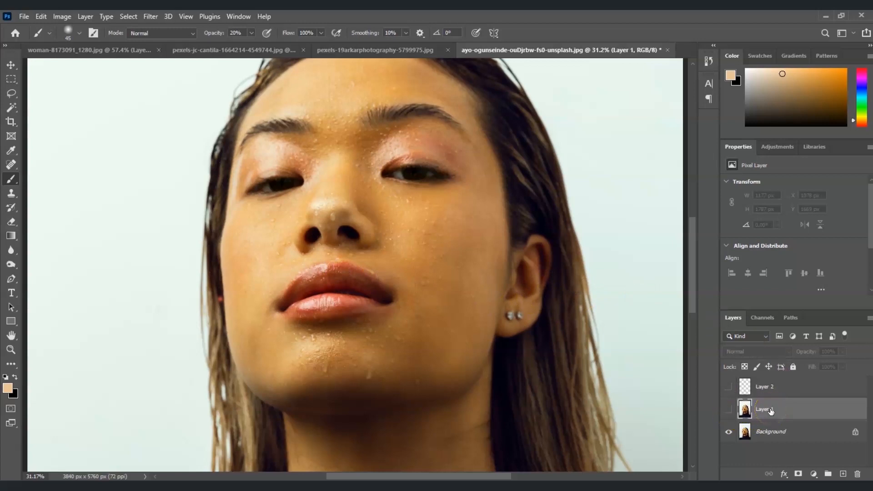
pyautogui.click(729, 412)
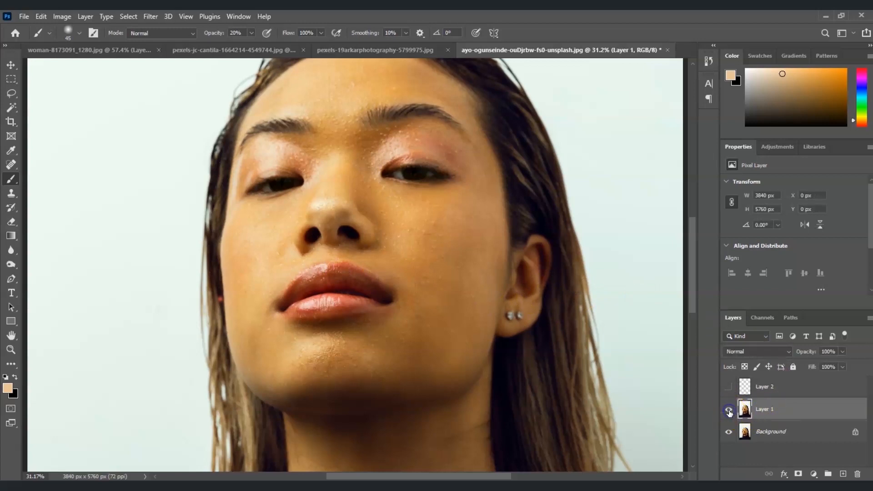
pyautogui.click(729, 410)
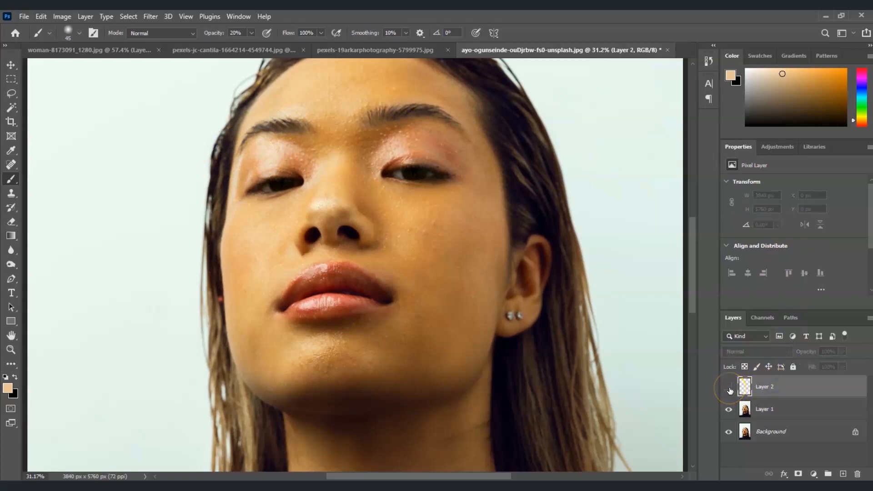
pyautogui.click(728, 388)
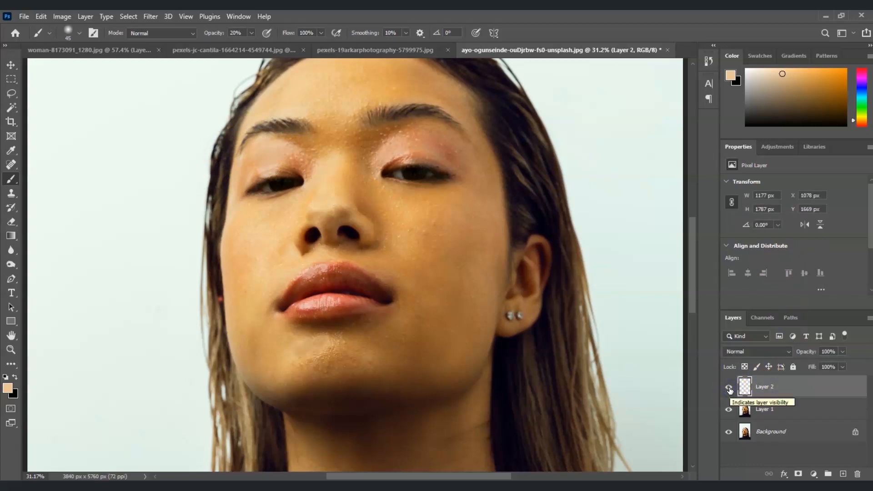
pyautogui.click(728, 388)
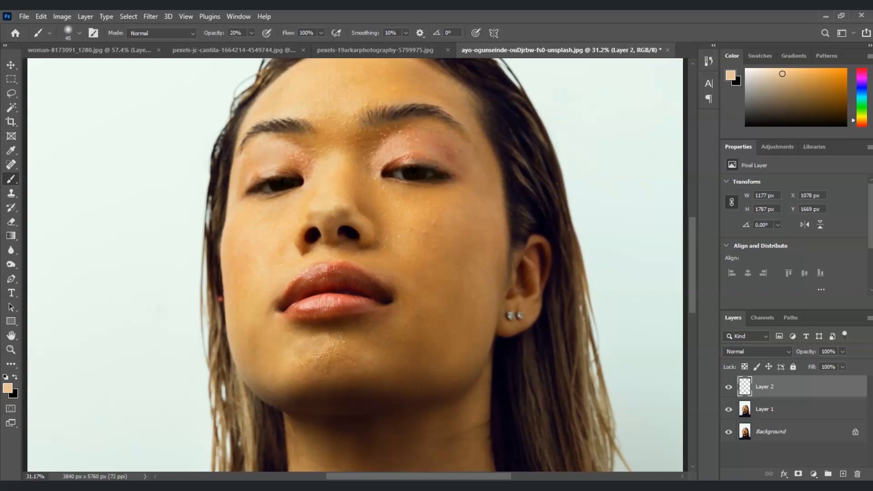
pyautogui.moveTo(82, 456)
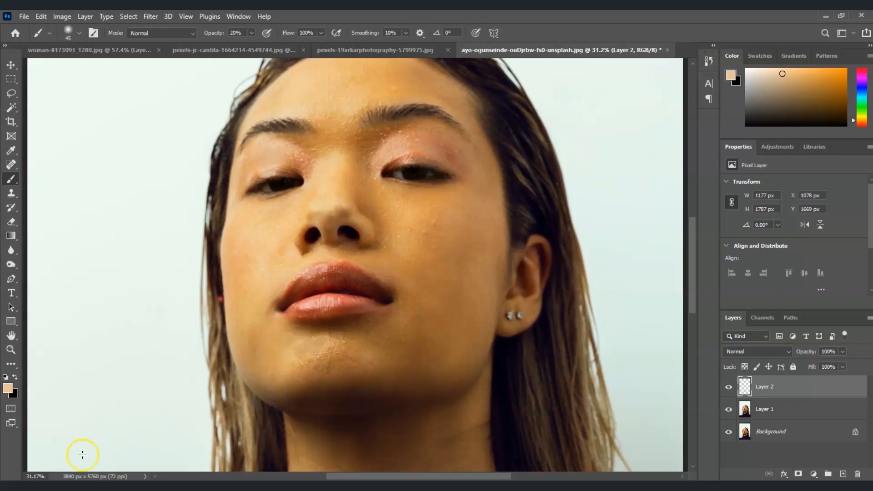